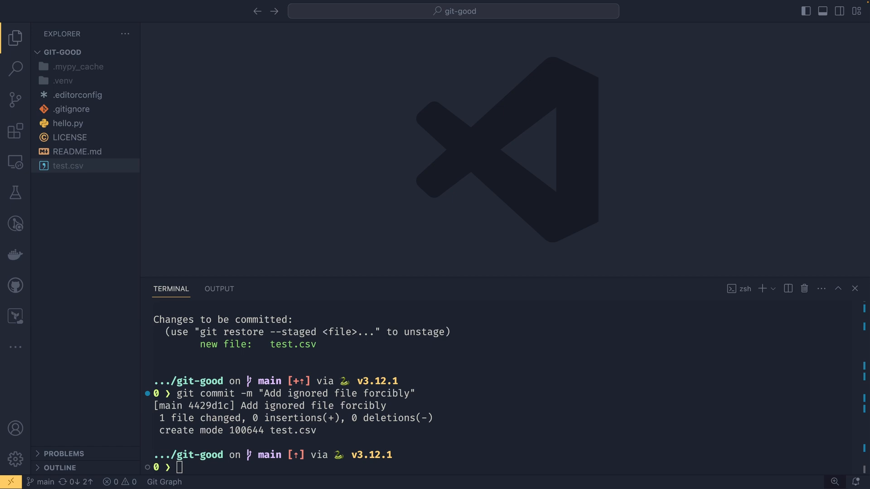
- Clear the integrated terminal so only a fresh prompt on main remains
{"action": "double_click", "coordinate": [268, 455]}
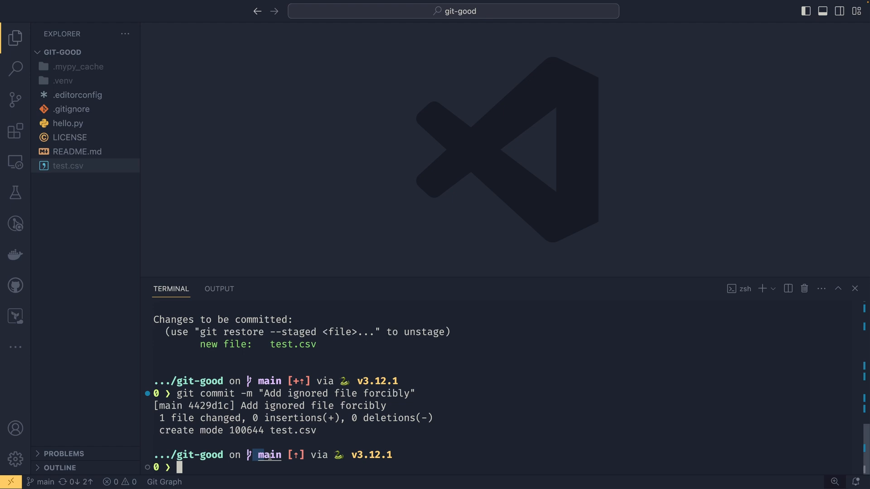
{"action": "type", "text": "g"}
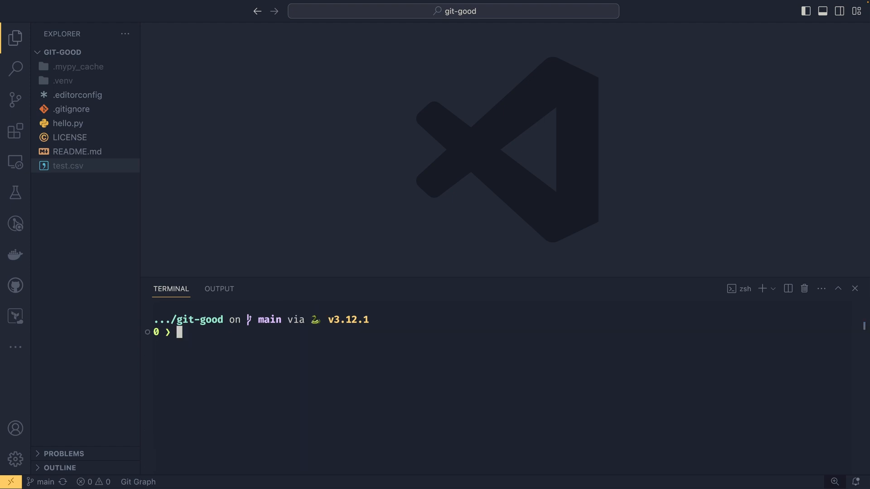
- Create and check out test-branch with git checkout -b test-branch
{"action": "type", "text": "git checkout -b"}
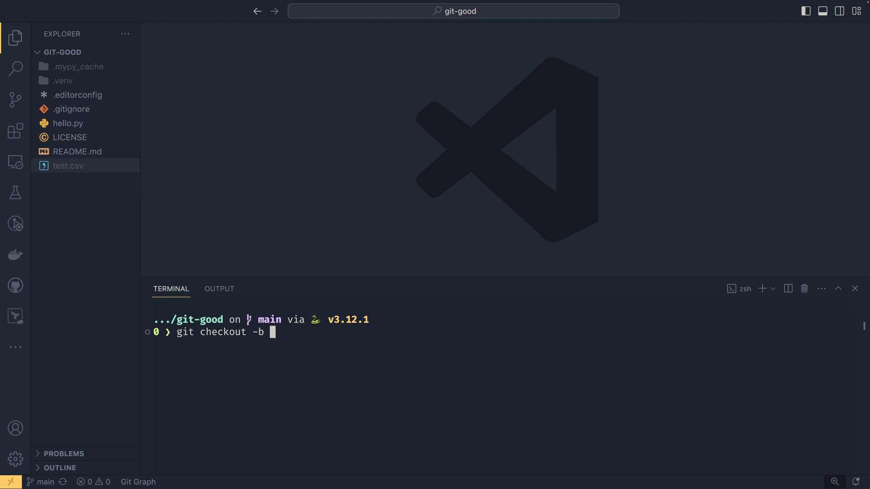
{"action": "type", "text": "test-branch"}
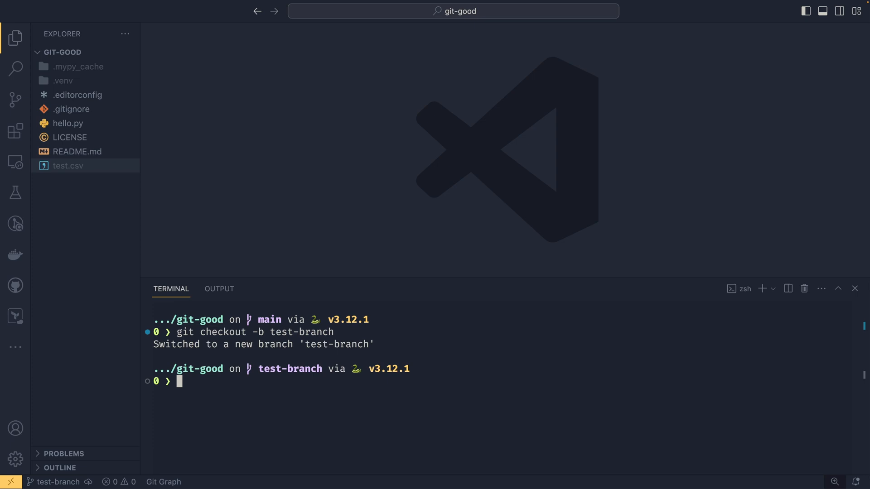
{"action": "double_click", "coordinate": [289, 368]}
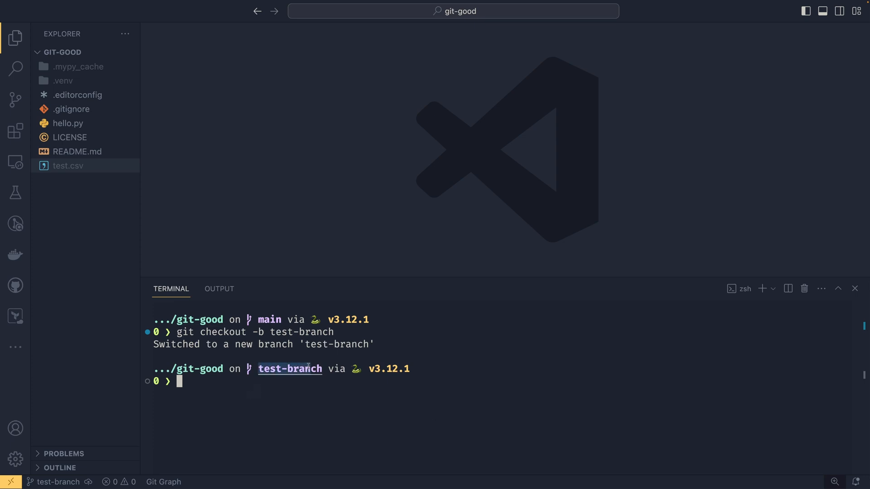
- List branches, check out main, then git switch back to test-branch
{"action": "type", "text": "git branch"}
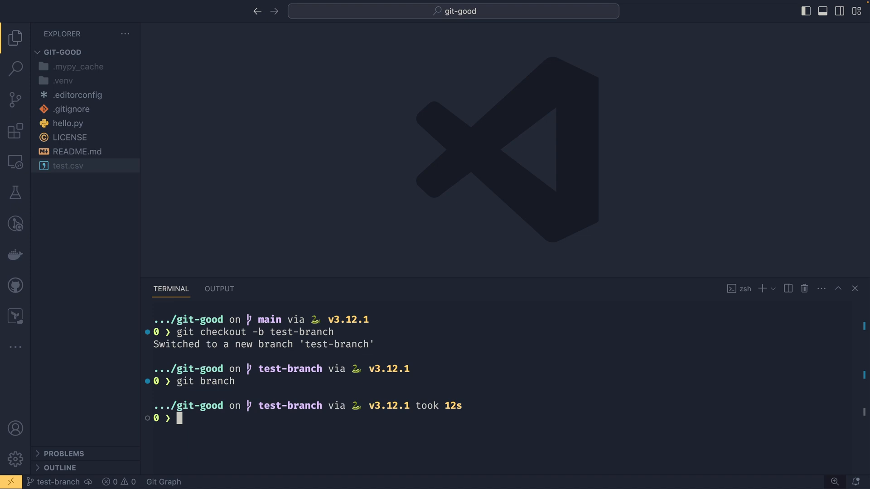
{"action": "type", "text": "git cehc"}
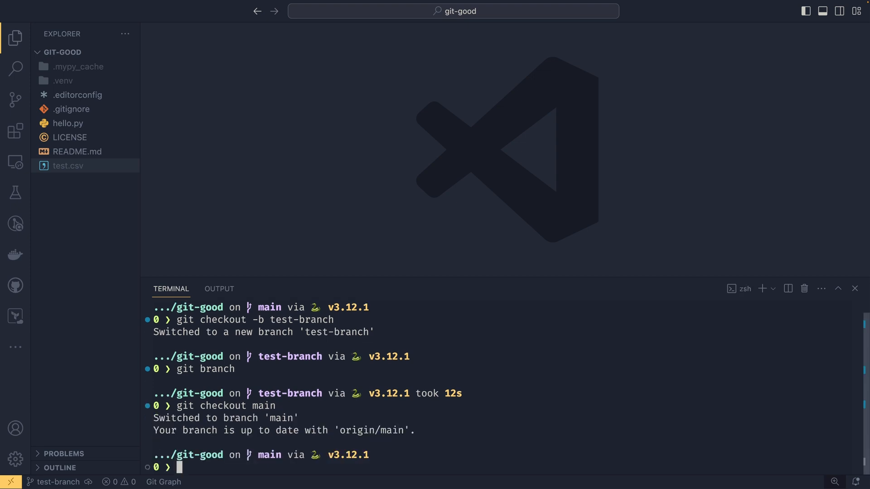
{"action": "type", "text": "git switch"}
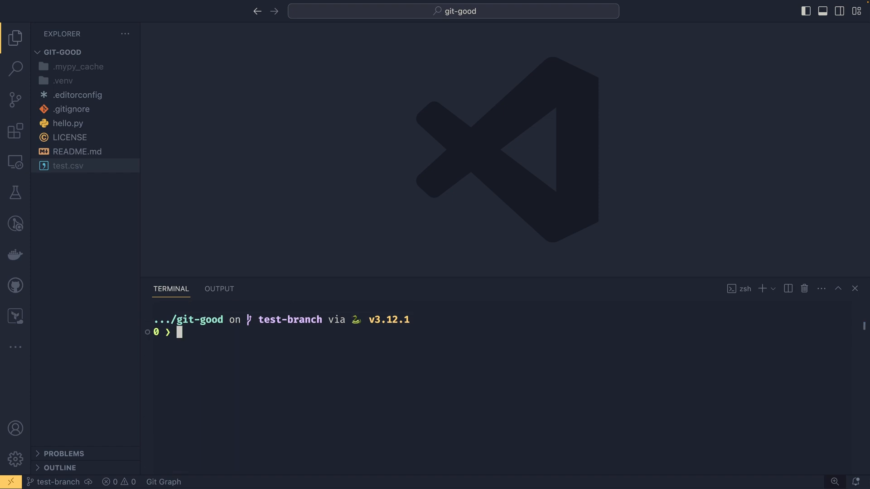
- Rename test-branch to develop with git branch -m develop
{"action": "type", "text": "git branch"}
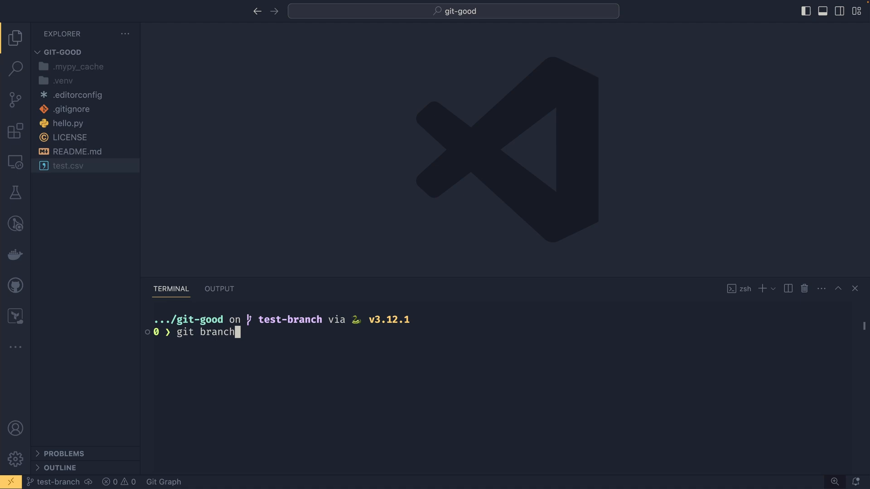
{"action": "type", "text": "-m"}
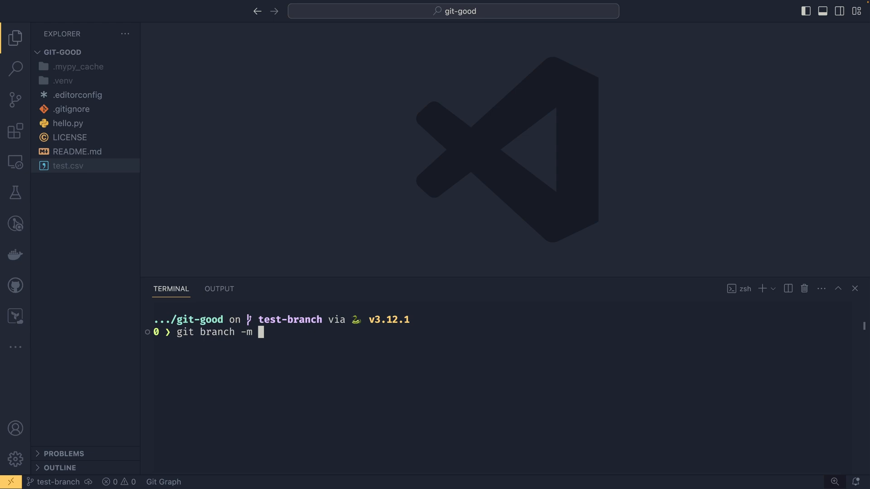
{"action": "type", "text": "de"}
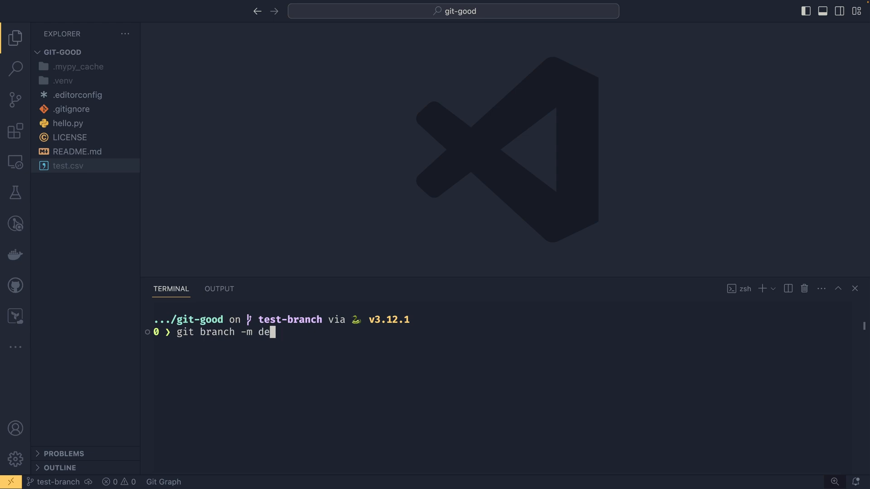
{"action": "type", "text": "velpo"}
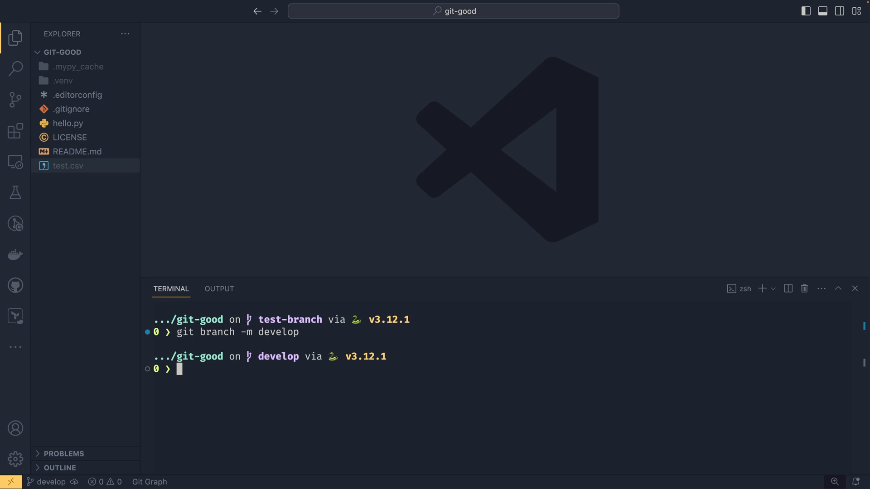
- Rename main to trunk with git branch -m main trunk
{"action": "type", "text": "git"}
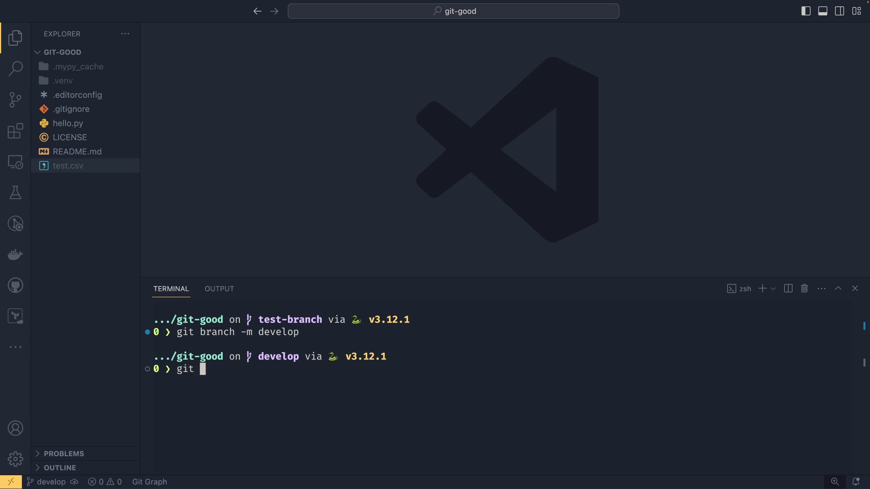
{"action": "type", "text": "branch"}
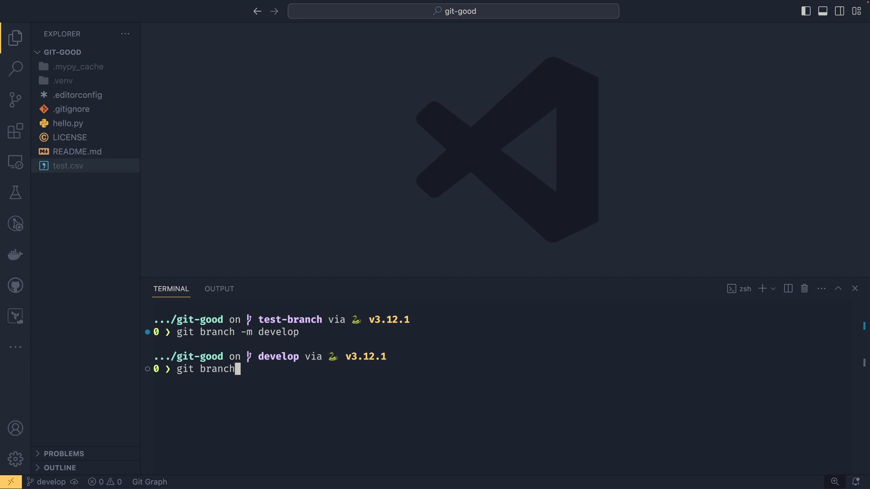
{"action": "type", "text": "-m"}
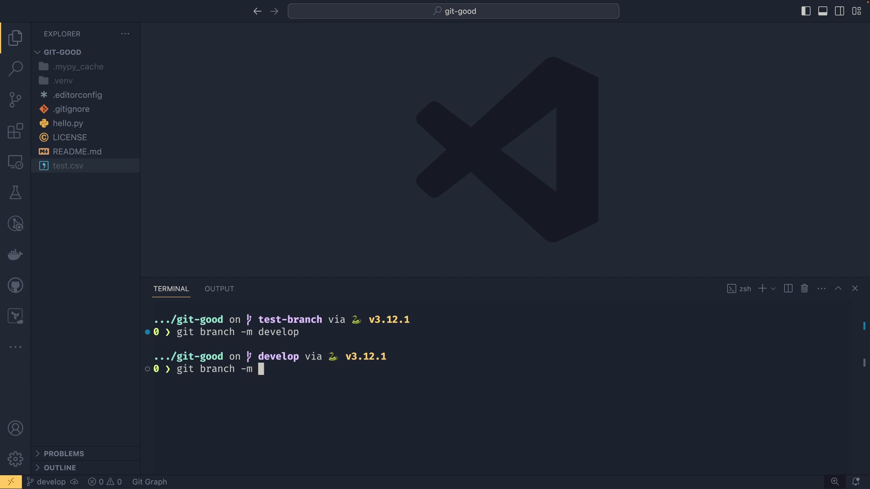
{"action": "type", "text": "mai"}
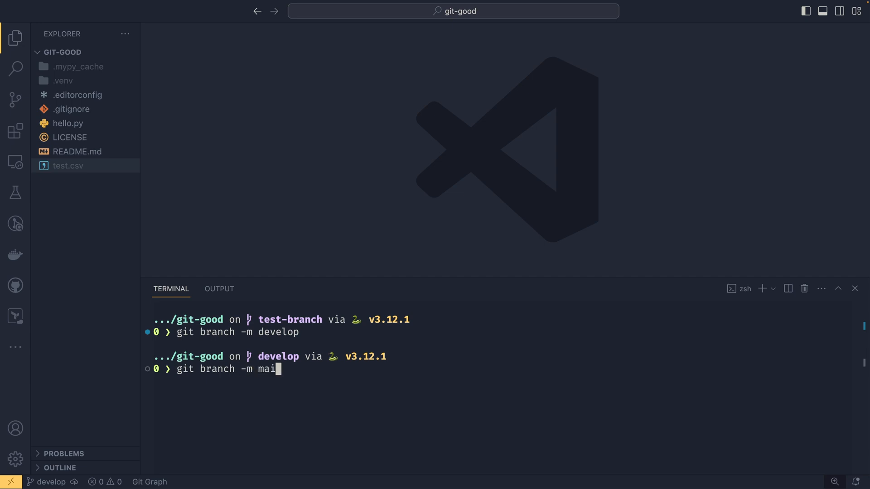
{"action": "type", "text": "n trunk"}
{"action": "type", "text": "git checkout trunk"}
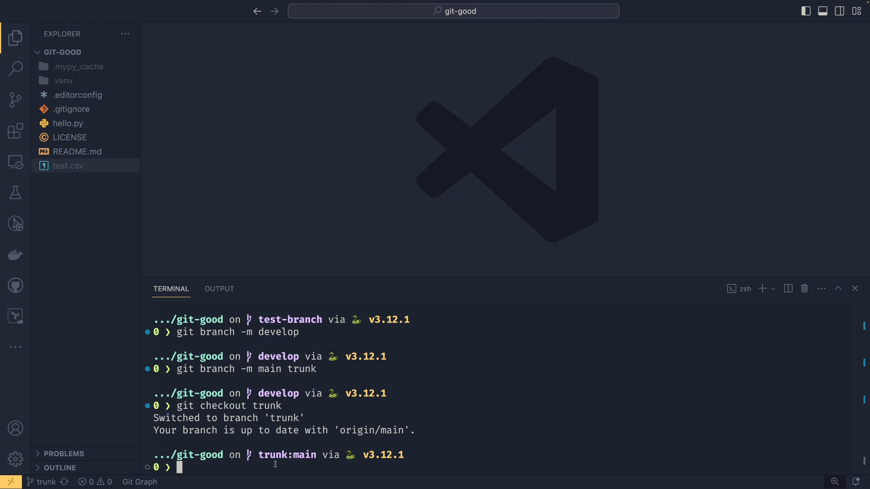
- Check out trunk and rename it back to main, ending on main
{"action": "type", "text": "git branch -m main"}
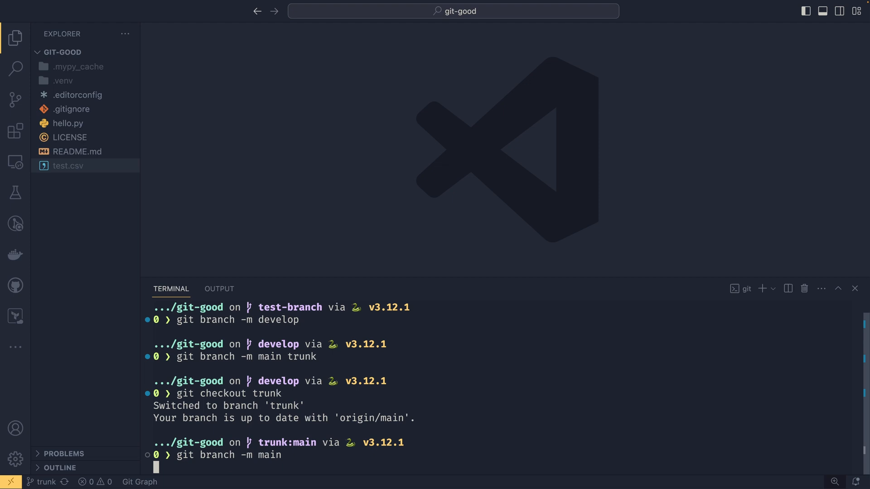
{"action": "key", "text": "Return"}
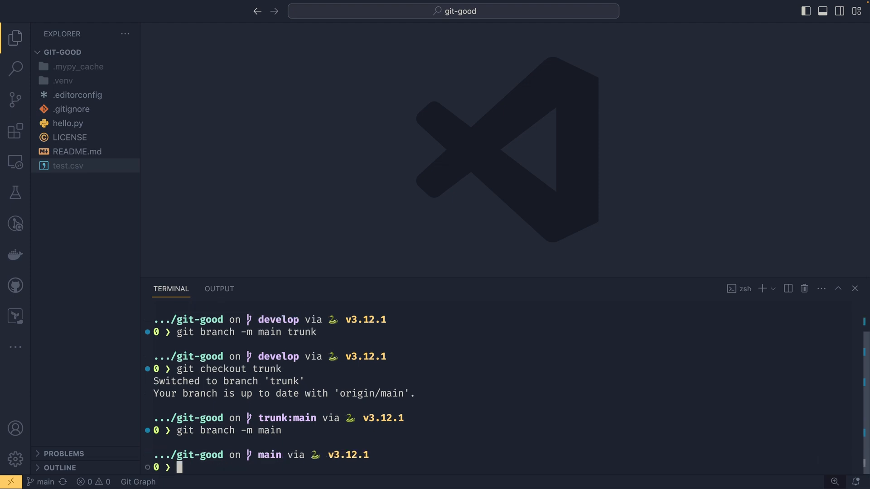
- Delete the develop branch with git branch -d, leaving only main
{"action": "type", "text": "git branch"}
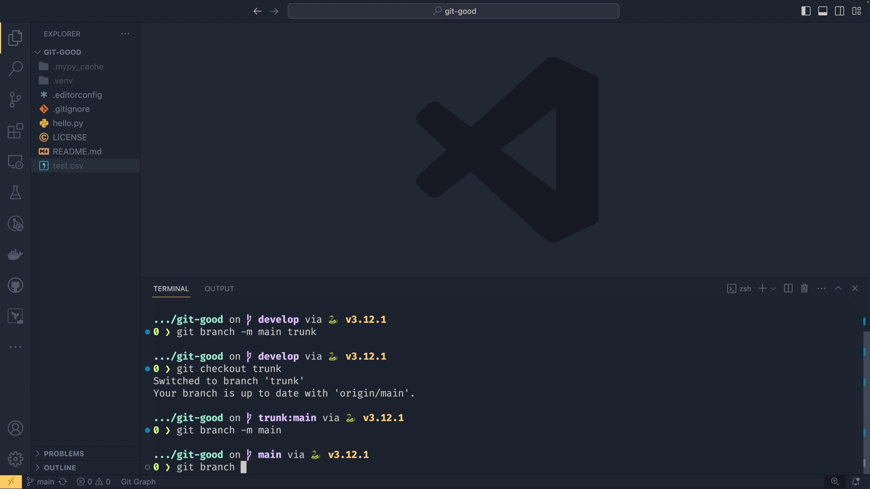
{"action": "type", "text": "-d test"}
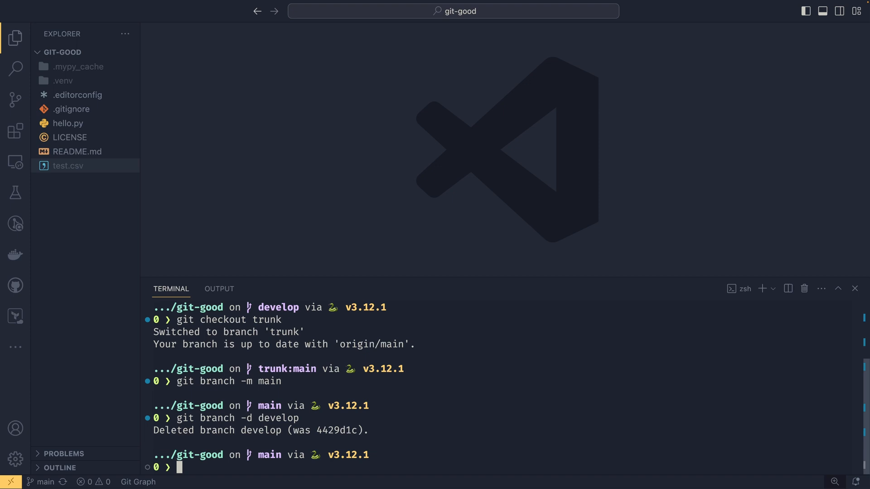
{"action": "mouse_move", "coordinate": [15, 131]}
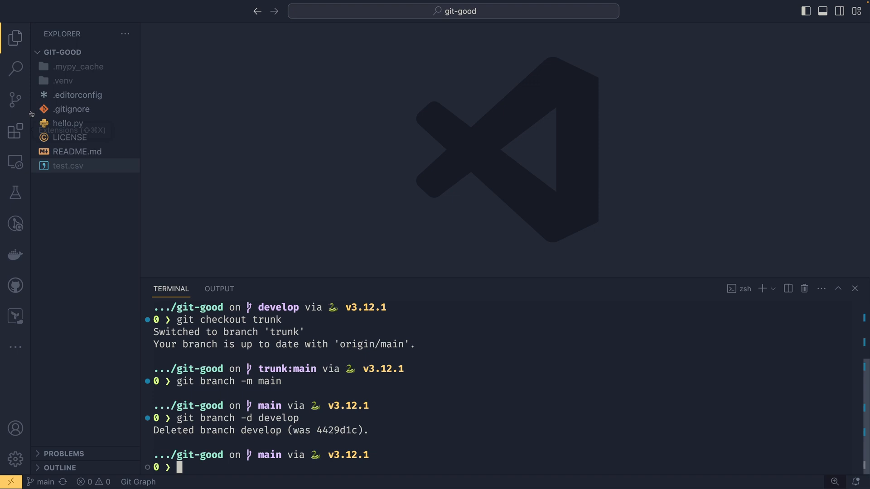
- View hello.py and stash its changes with git stash save -m "Test stash"
{"action": "left_click", "coordinate": [67, 123]}
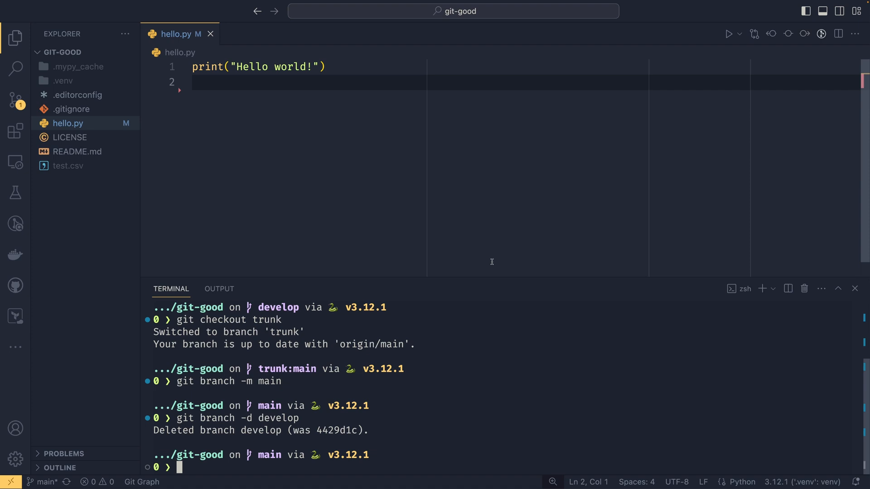
{"action": "type", "text": "git stash"}
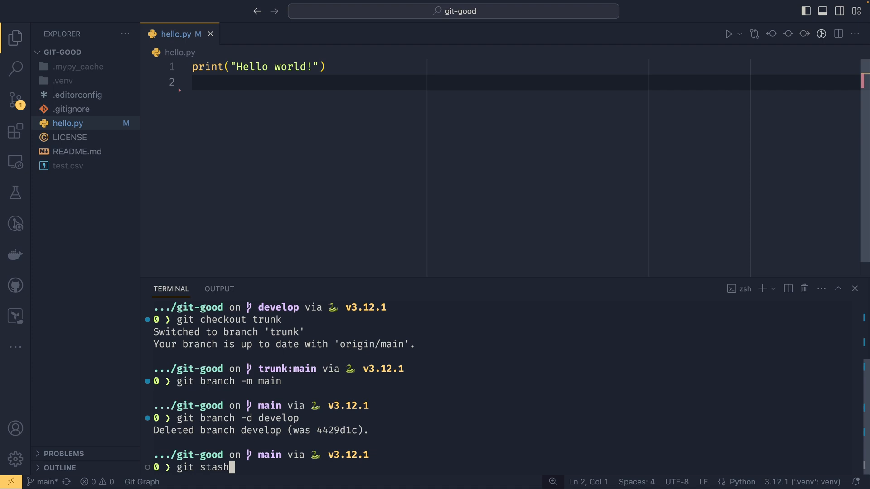
{"action": "type", "text": "save -m"}
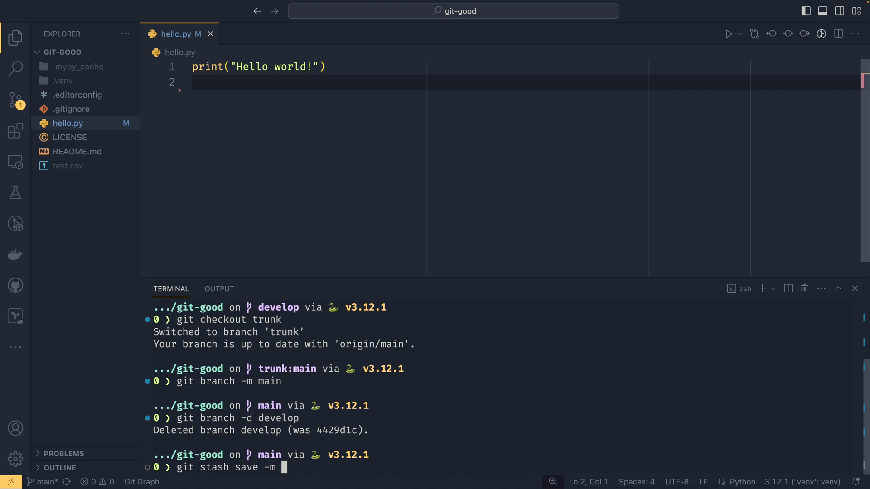
{"action": "type", "text": "\""}
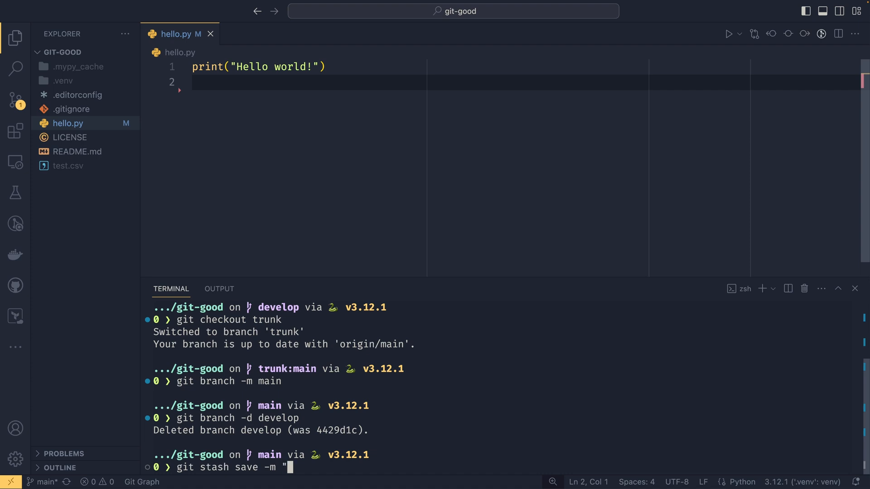
{"action": "type", "text": "Test stach\""}
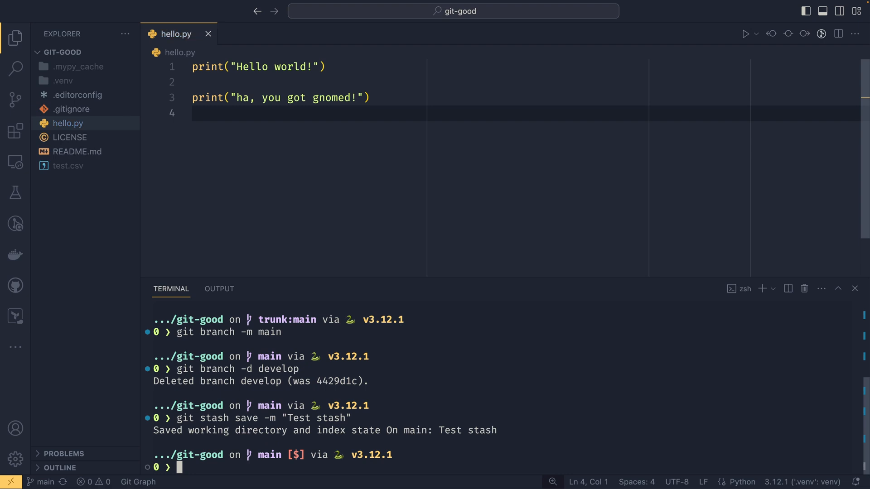
- Reapply the stash with git stash apply so hello.py is modified again
{"action": "type", "text": "git stash apply"}
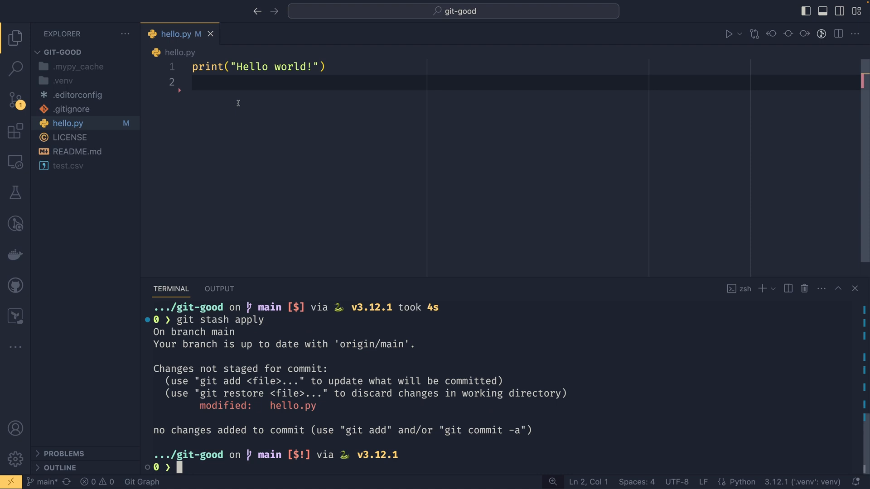
{"action": "mouse_move", "coordinate": [231, 109]}
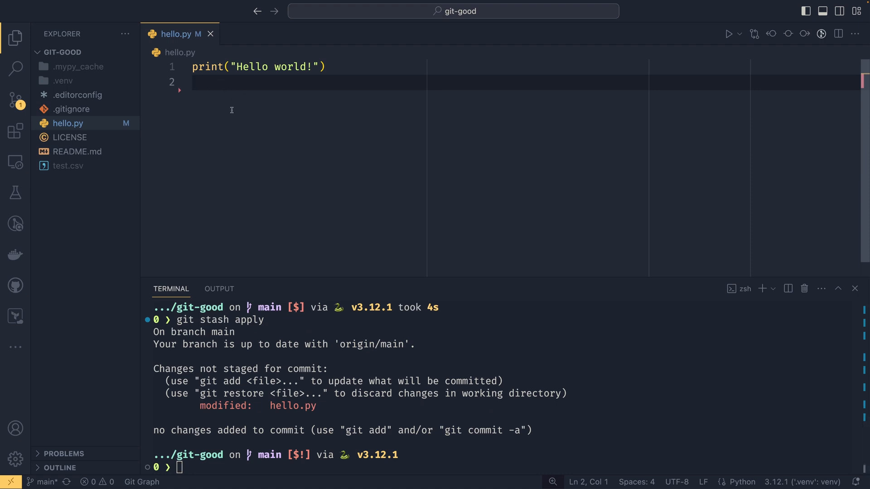